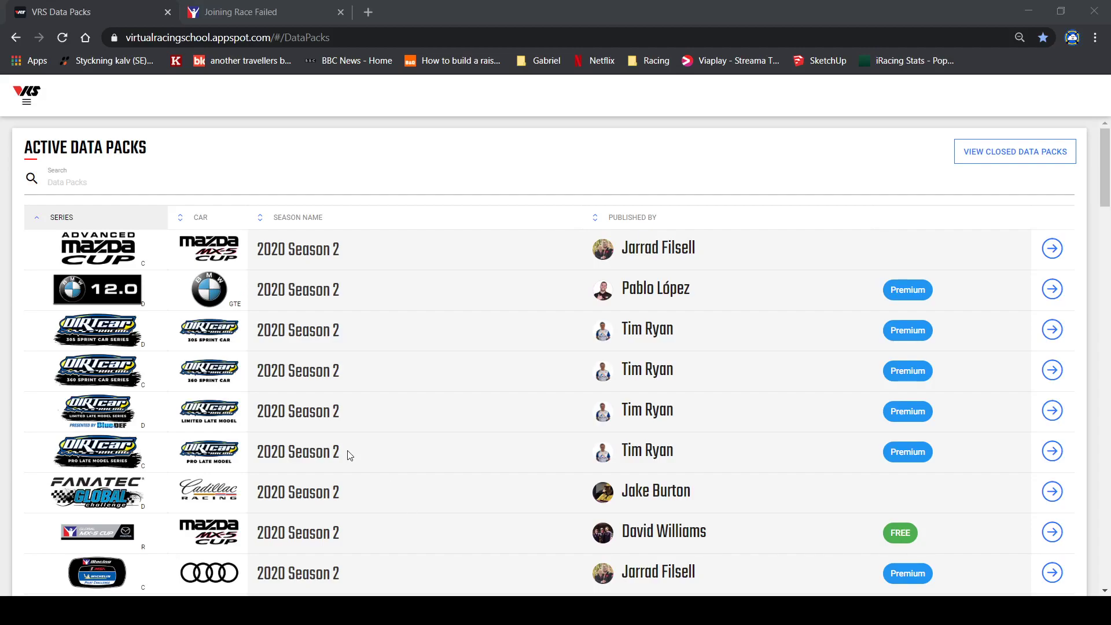
mouse_move(288, 377)
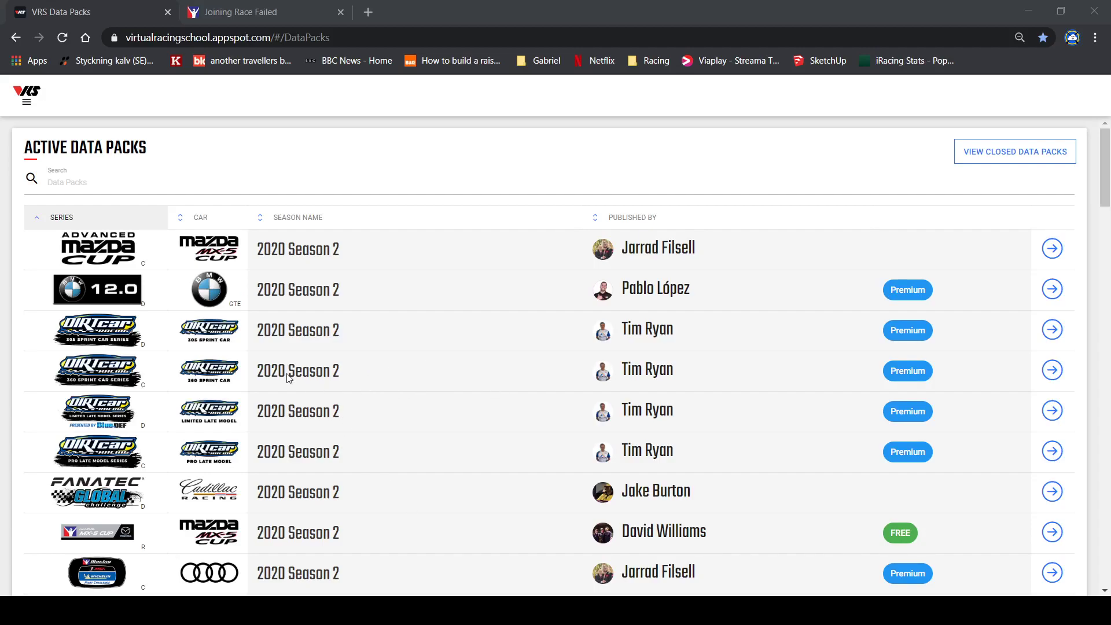
mouse_move(363, 366)
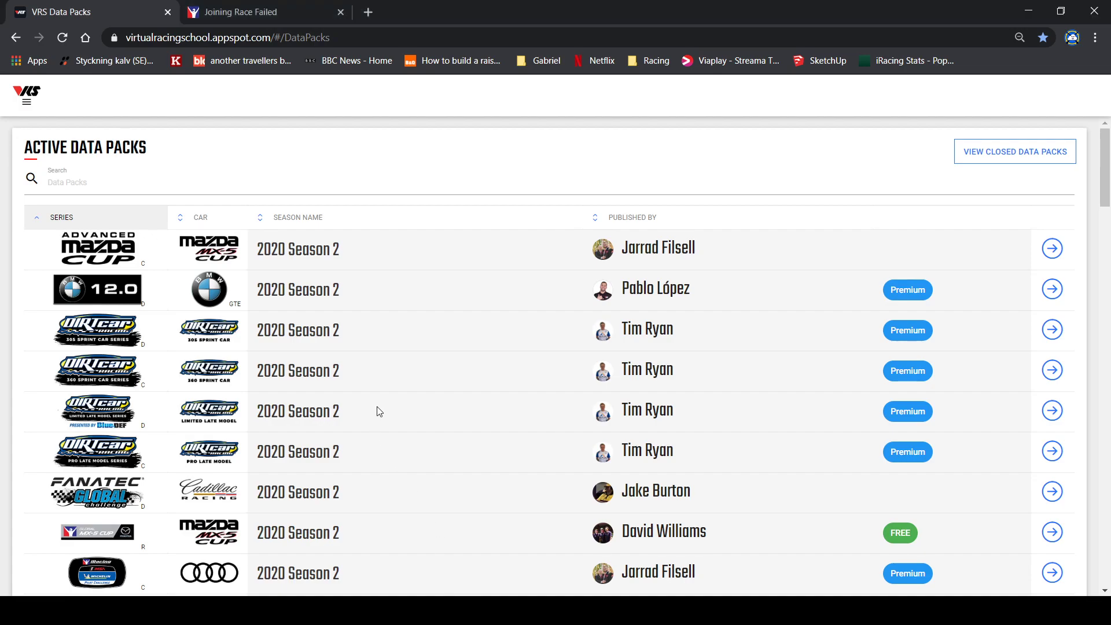
mouse_move(93, 30)
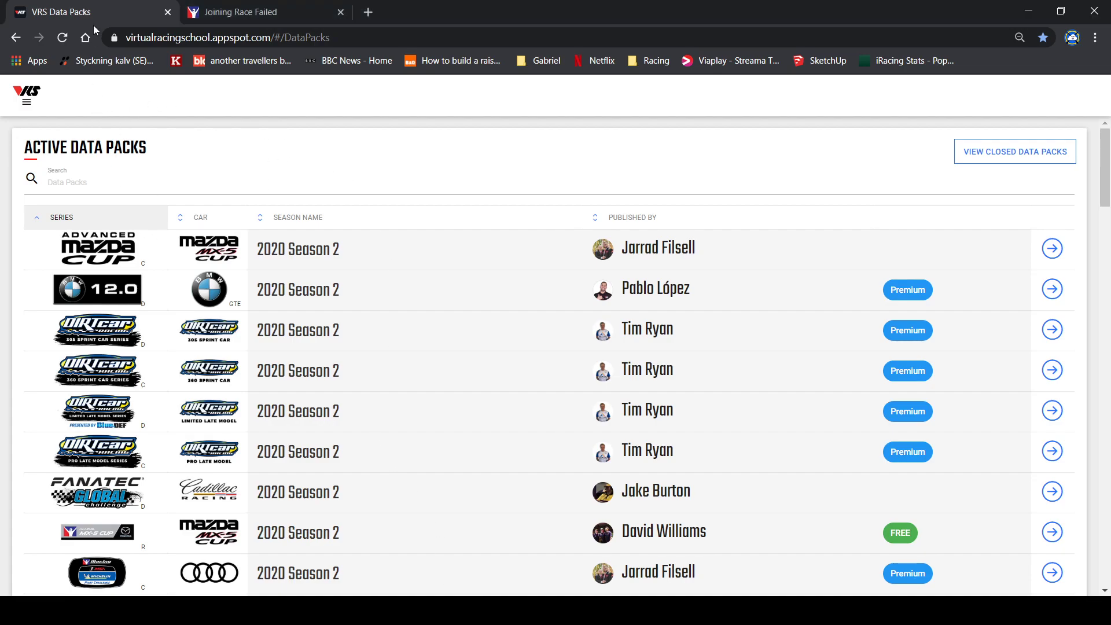
mouse_move(344, 454)
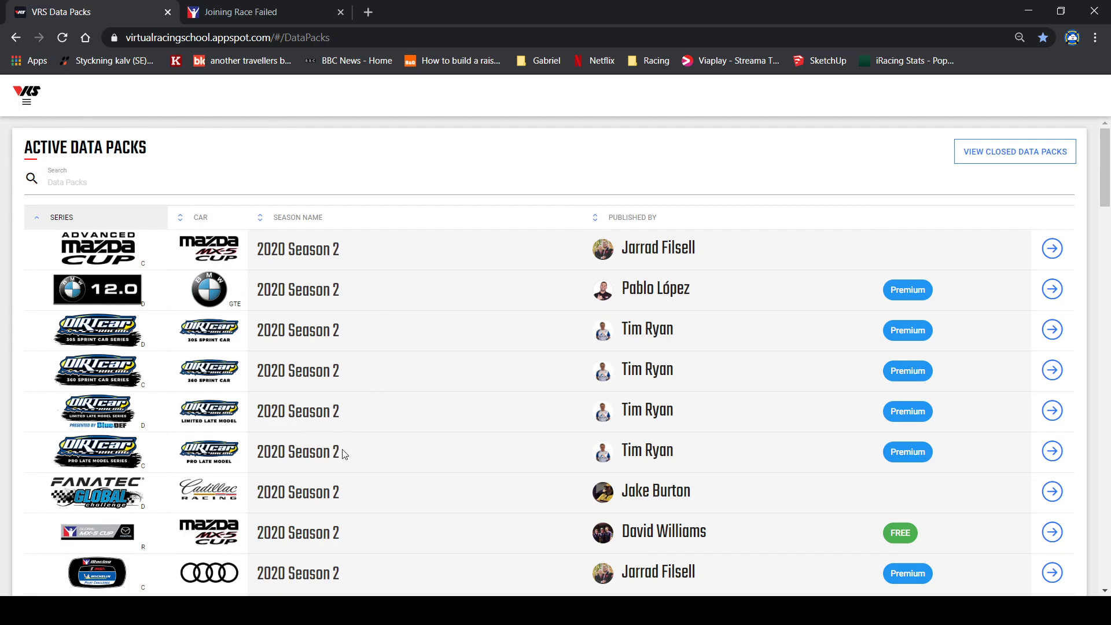
Scroll the Active Data Packs table down to reach the Skip Barber Formula 2000 row
scroll(down, 3)
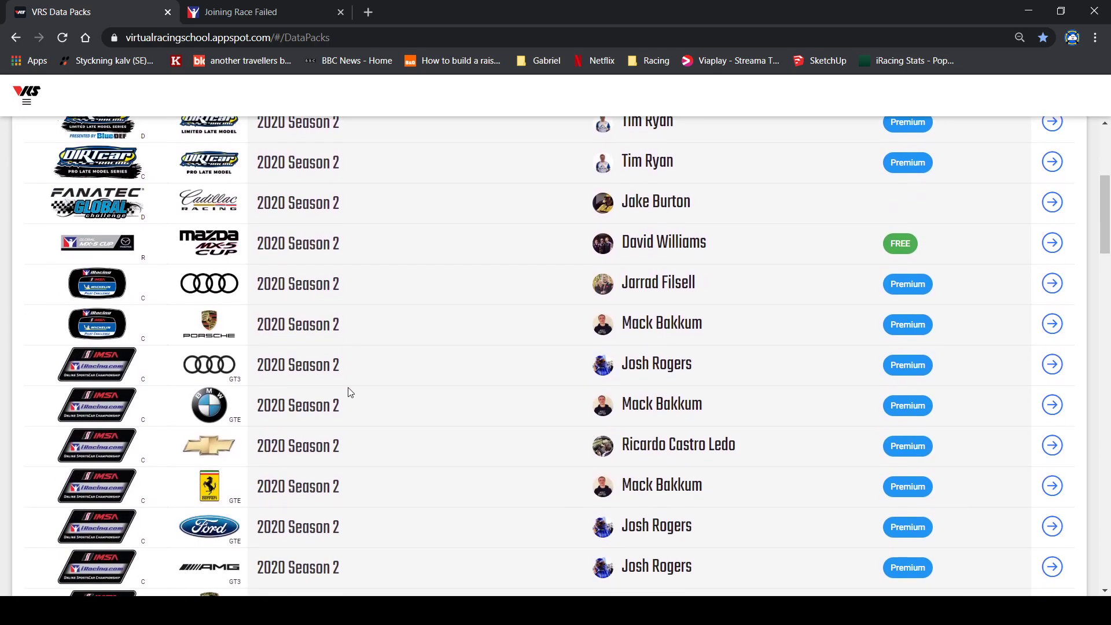
scroll(down, 3)
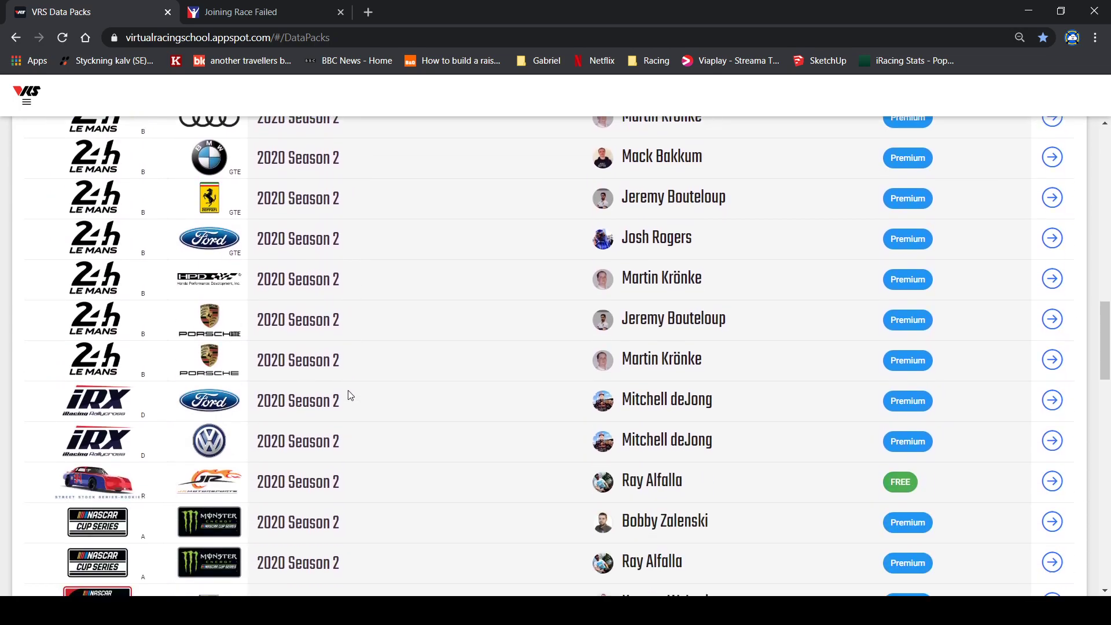
scroll(down, 3)
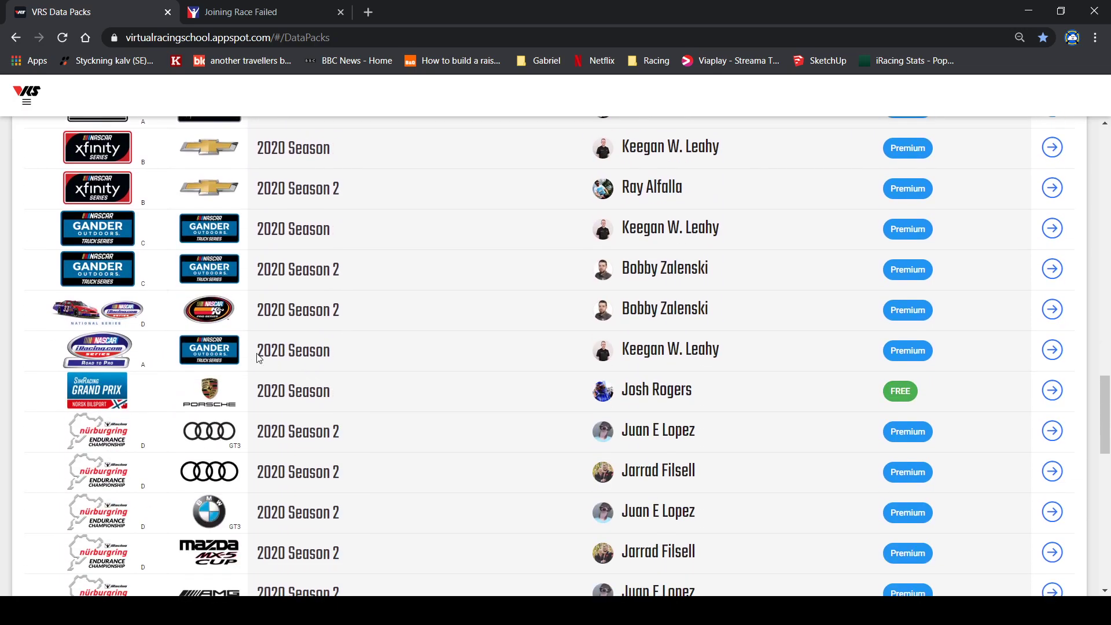
scroll(down, 3)
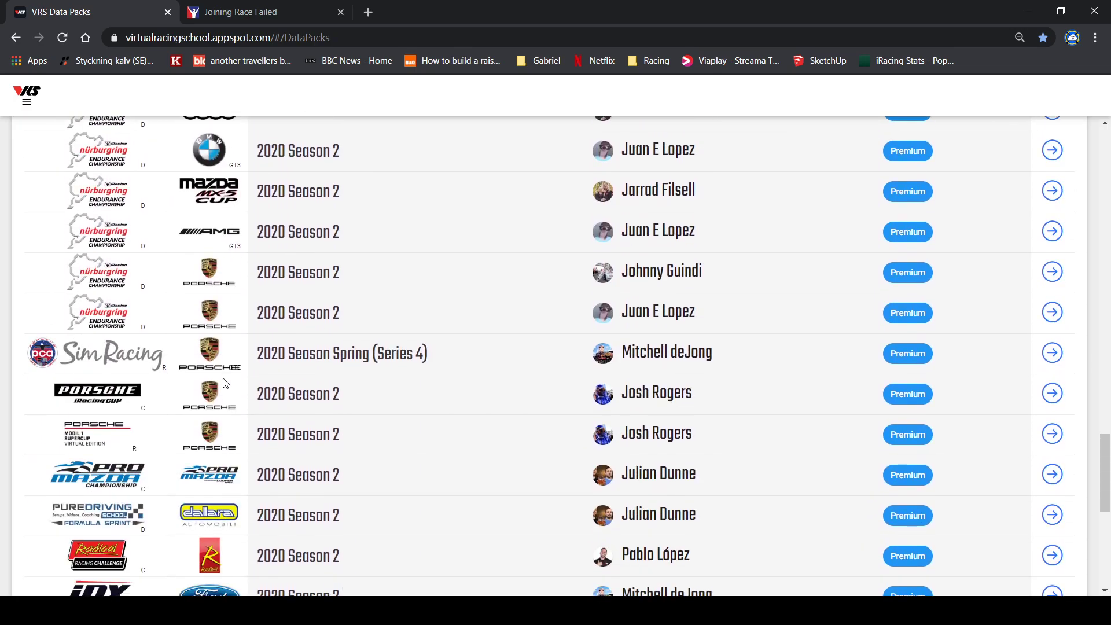
scroll(down, 3)
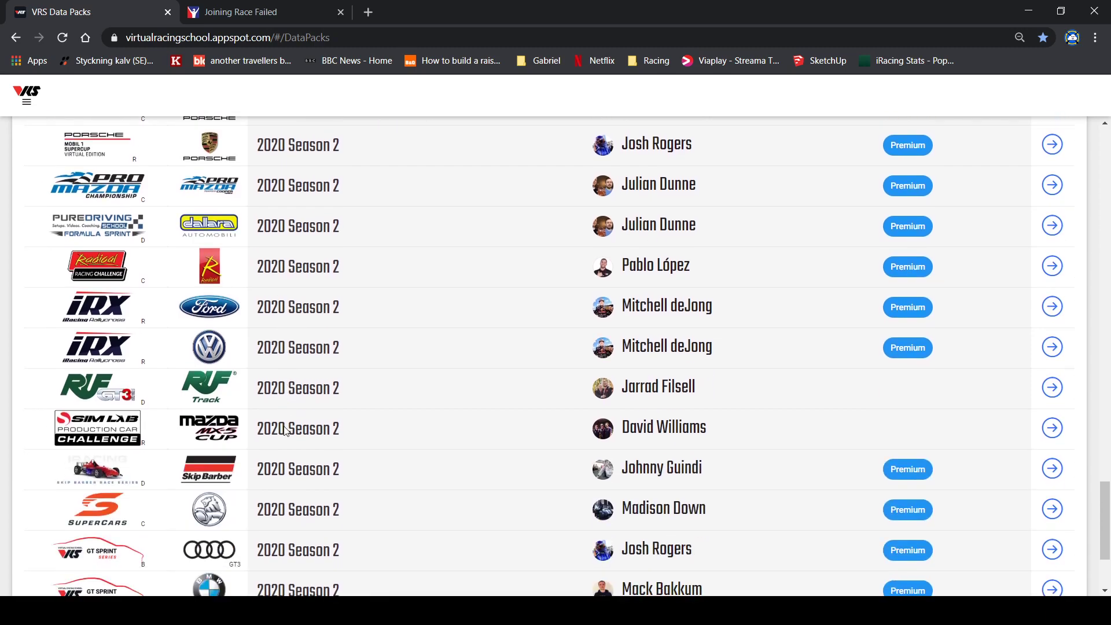
scroll(down, 3)
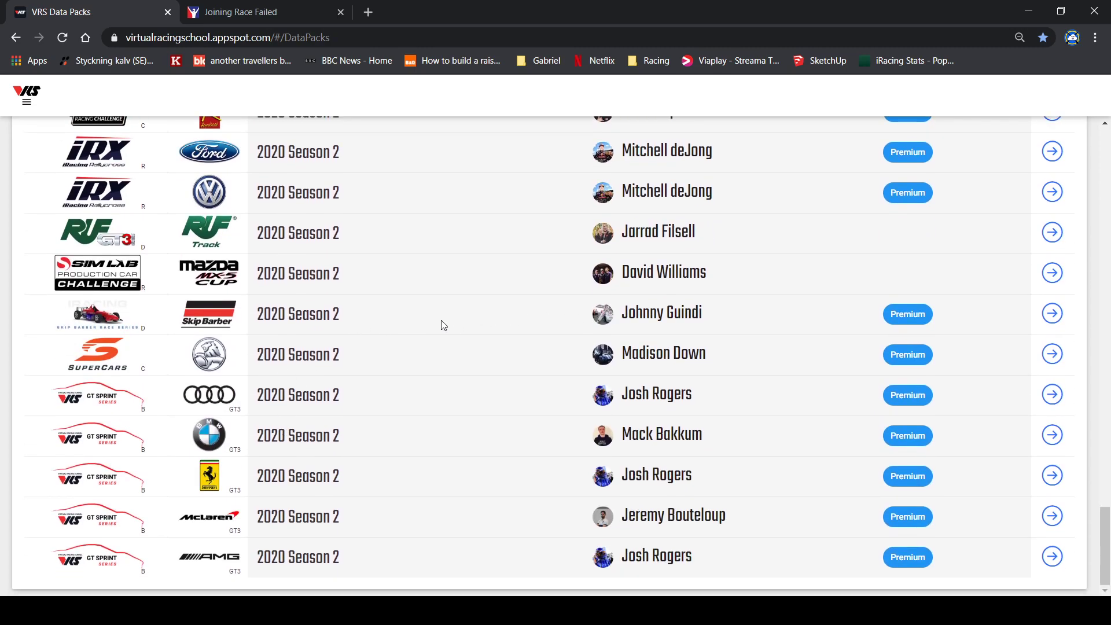
mouse_move(853, 321)
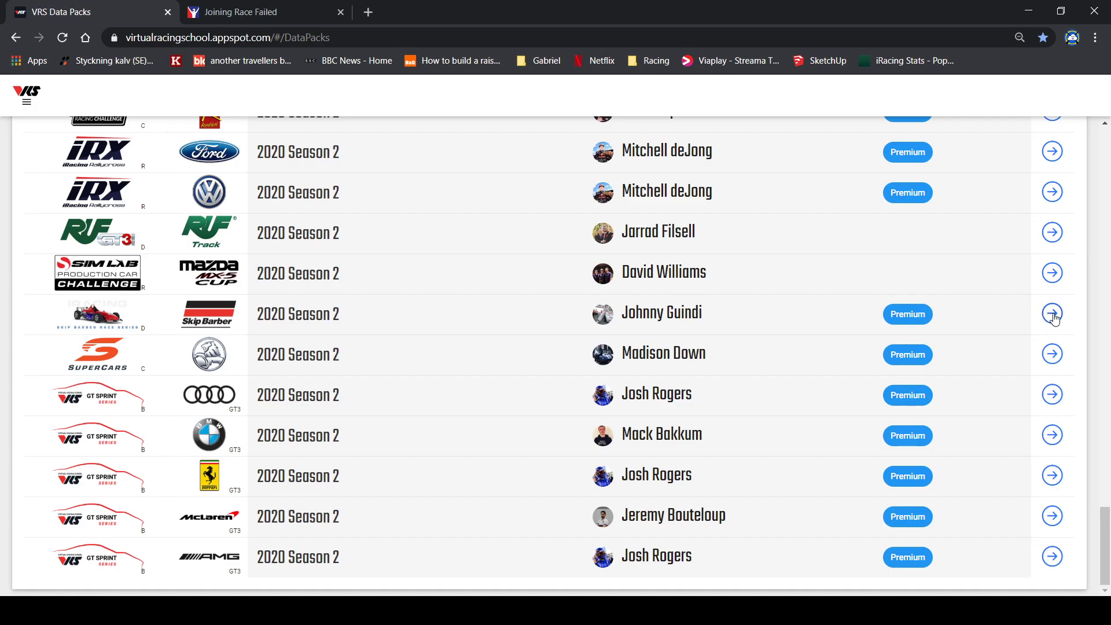
Open the Skip Barber Formula 2000 data pack and bring its Race Weeks table into view
click(1052, 313)
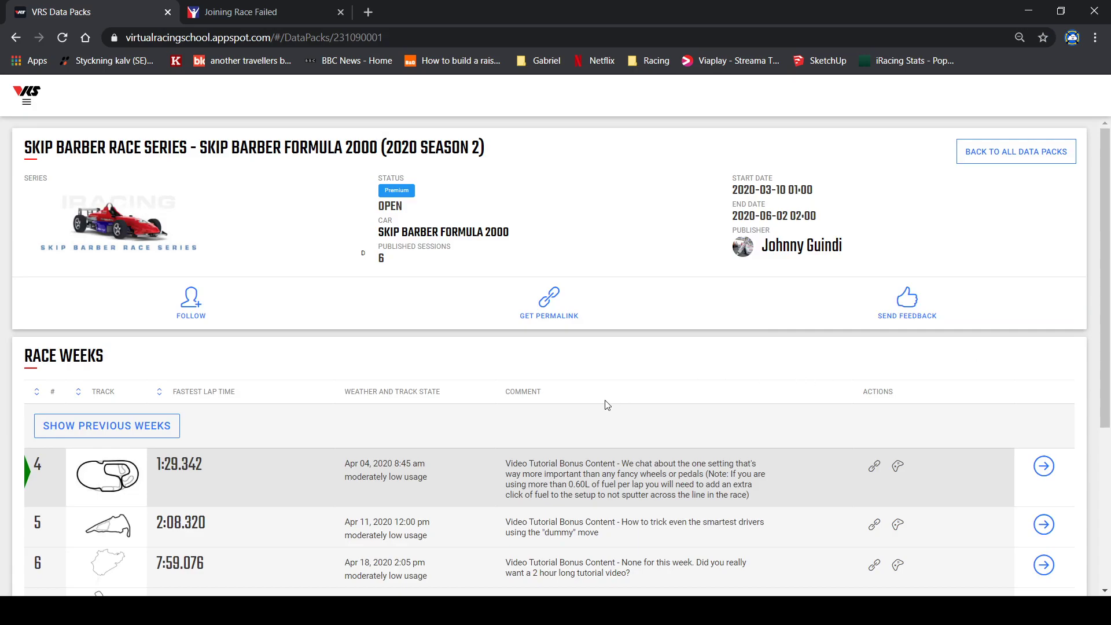
mouse_move(250, 348)
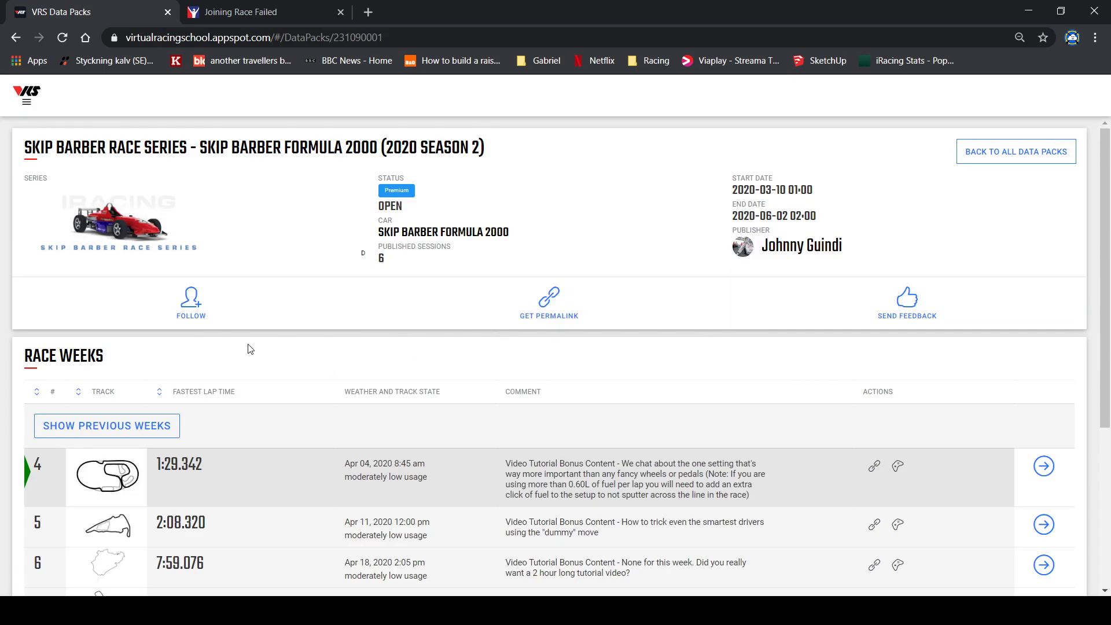
scroll(down, 3)
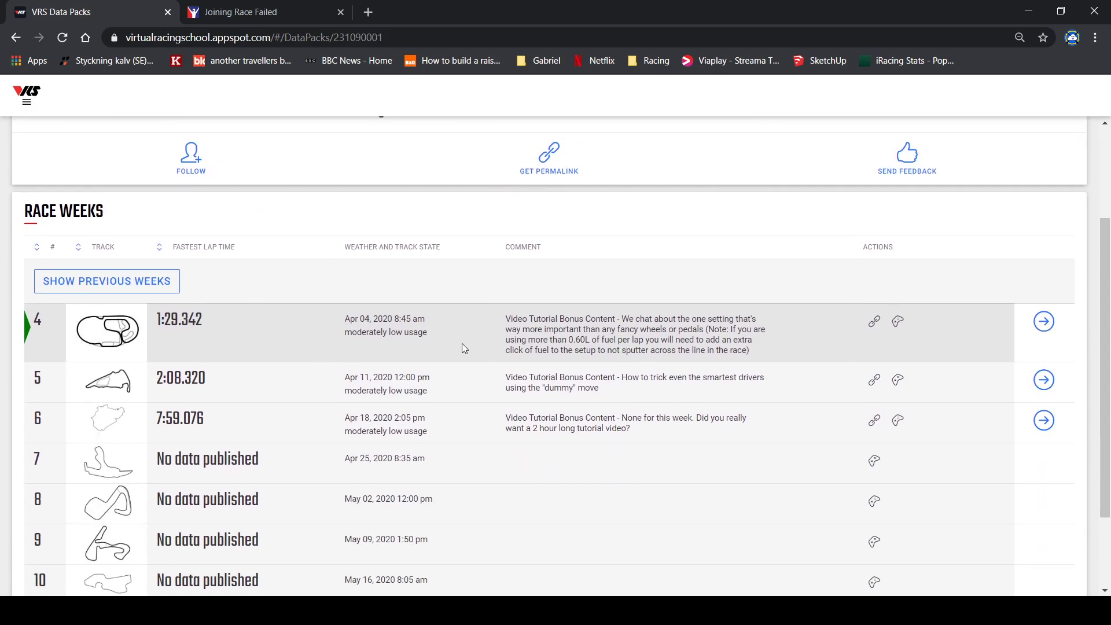
mouse_move(150, 384)
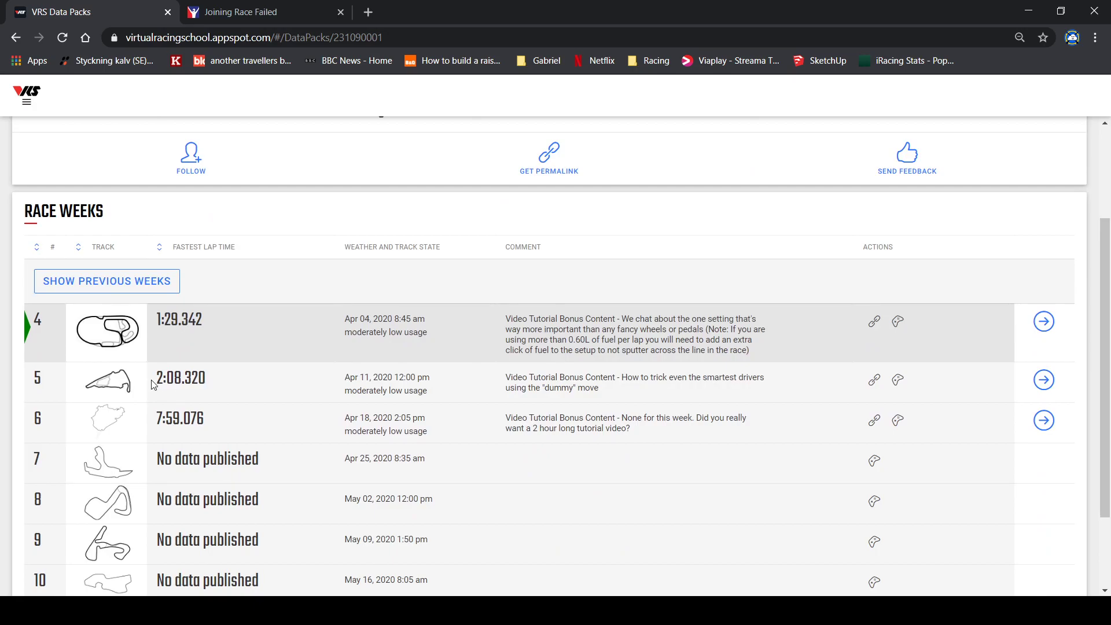
mouse_move(604, 362)
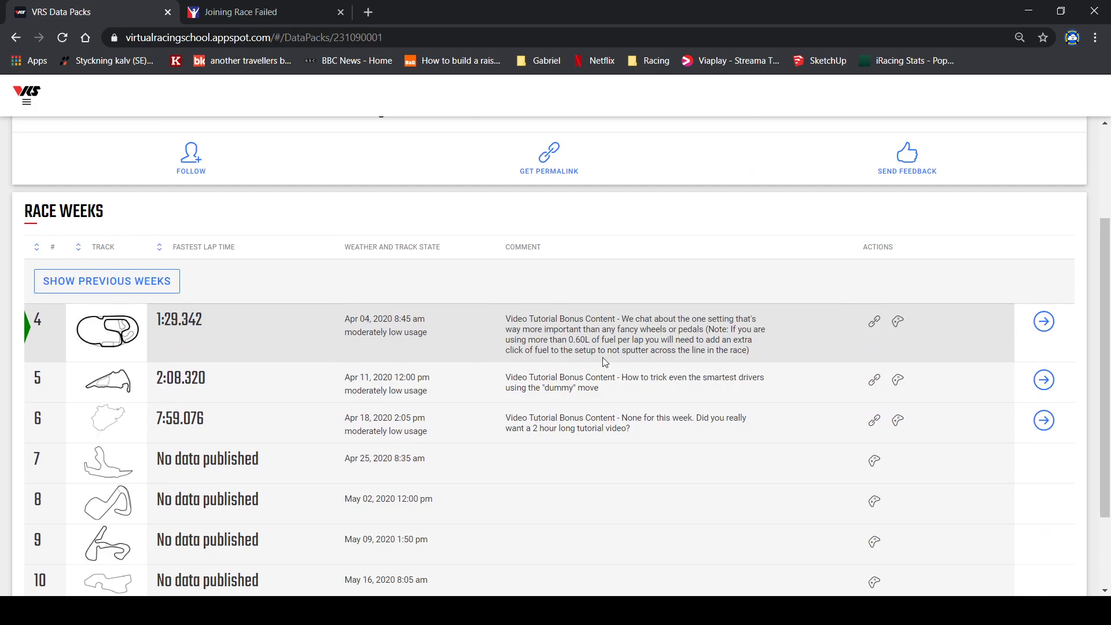
mouse_move(476, 397)
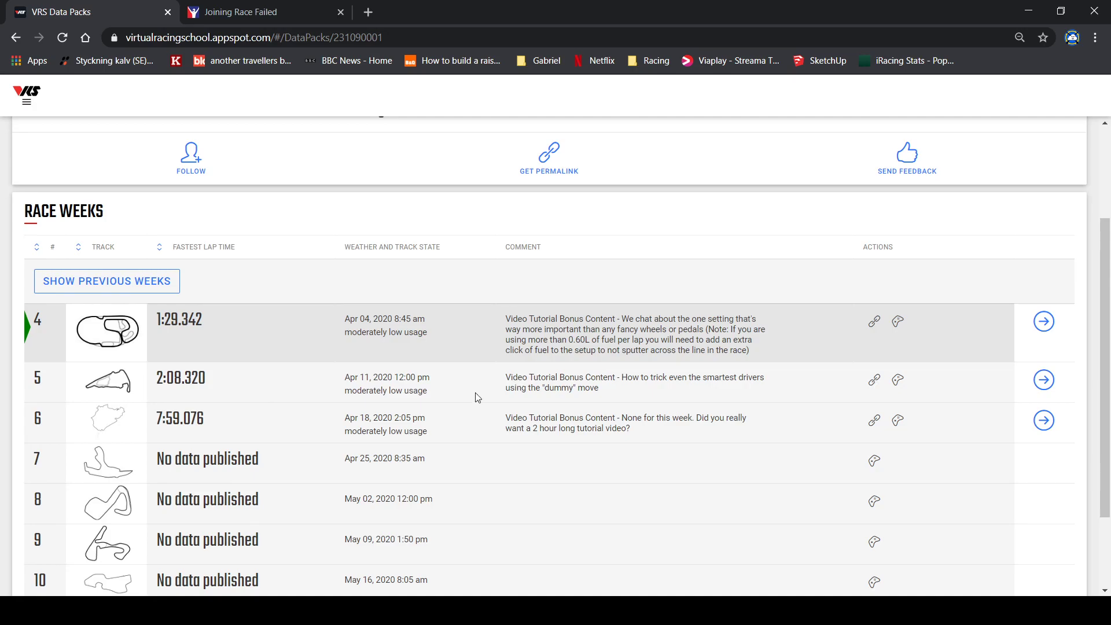
mouse_move(681, 368)
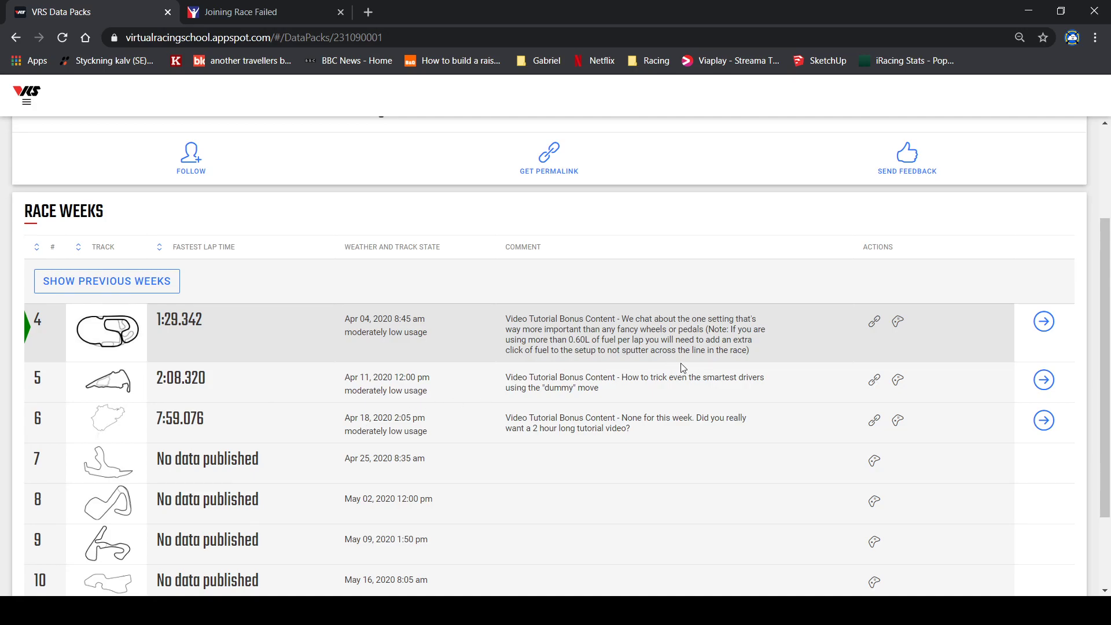
mouse_move(1043, 379)
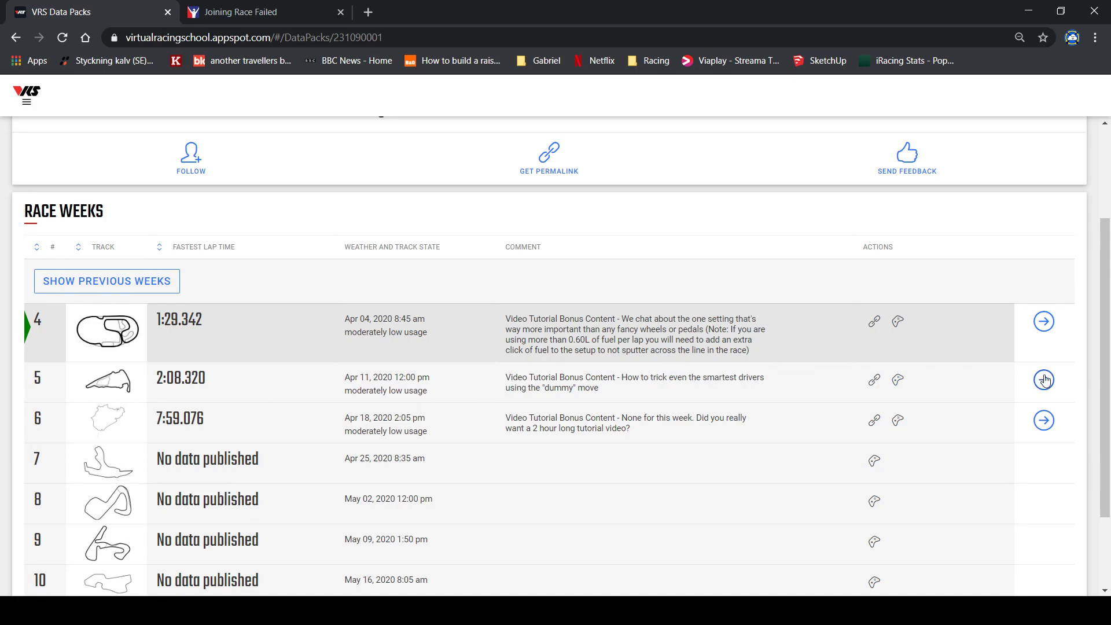
Open the week 5 Session Details for Virginia International Raceway
click(1042, 380)
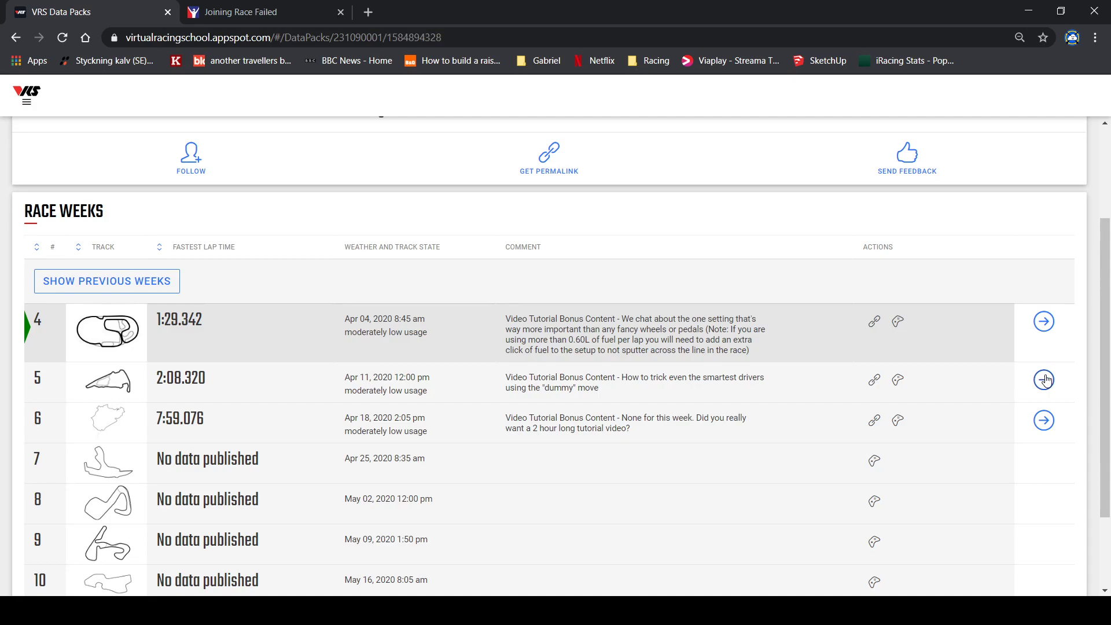
click(1043, 378)
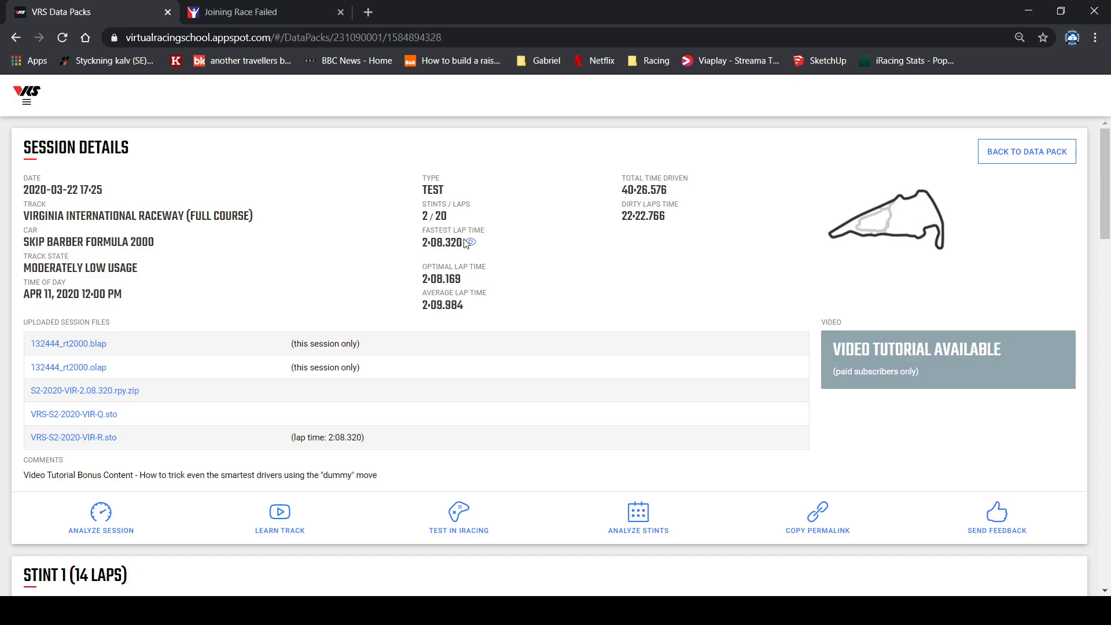
mouse_move(443, 247)
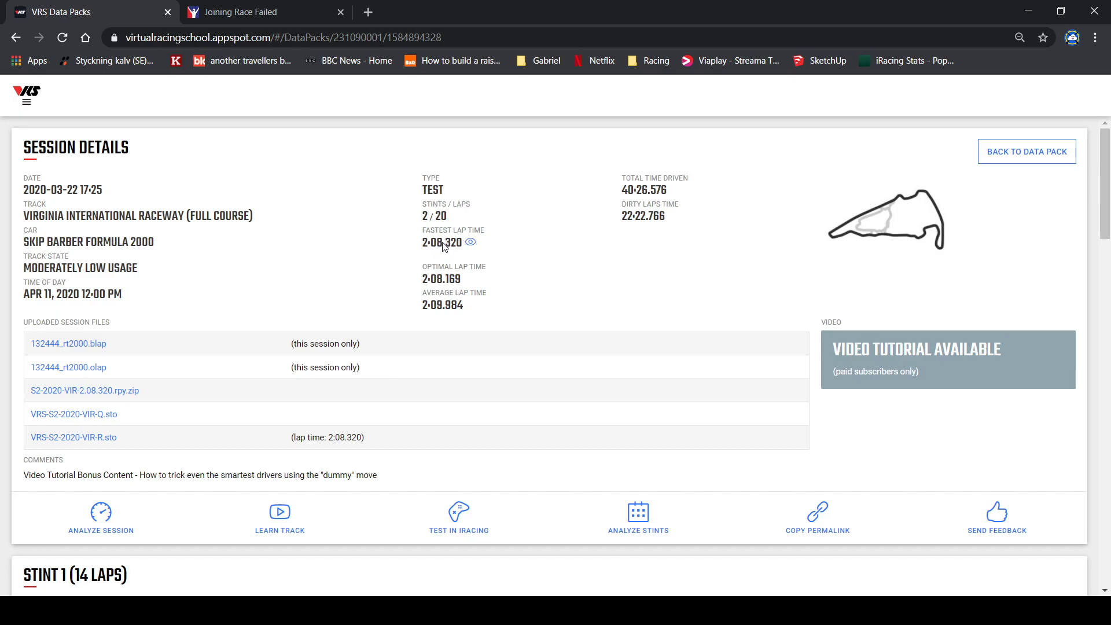
mouse_move(414, 243)
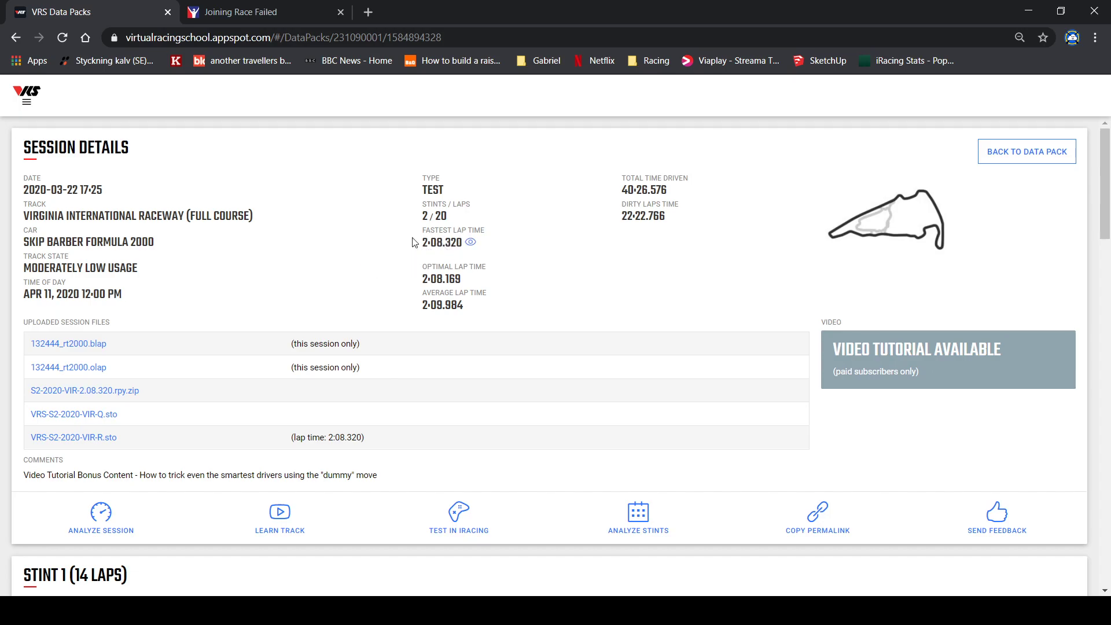
mouse_move(448, 286)
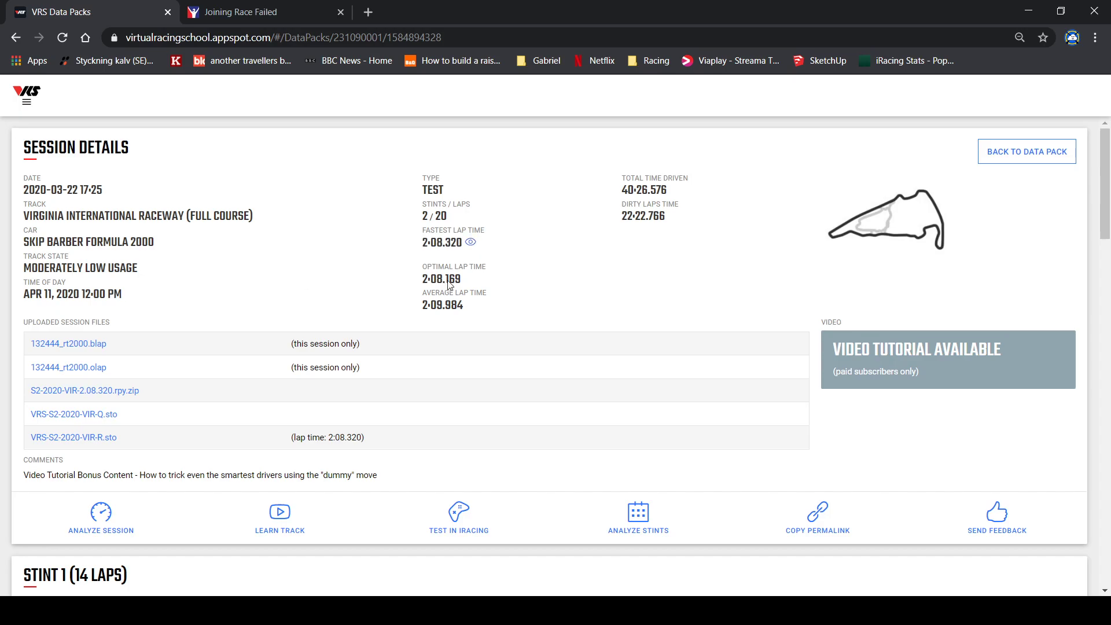
mouse_move(337, 365)
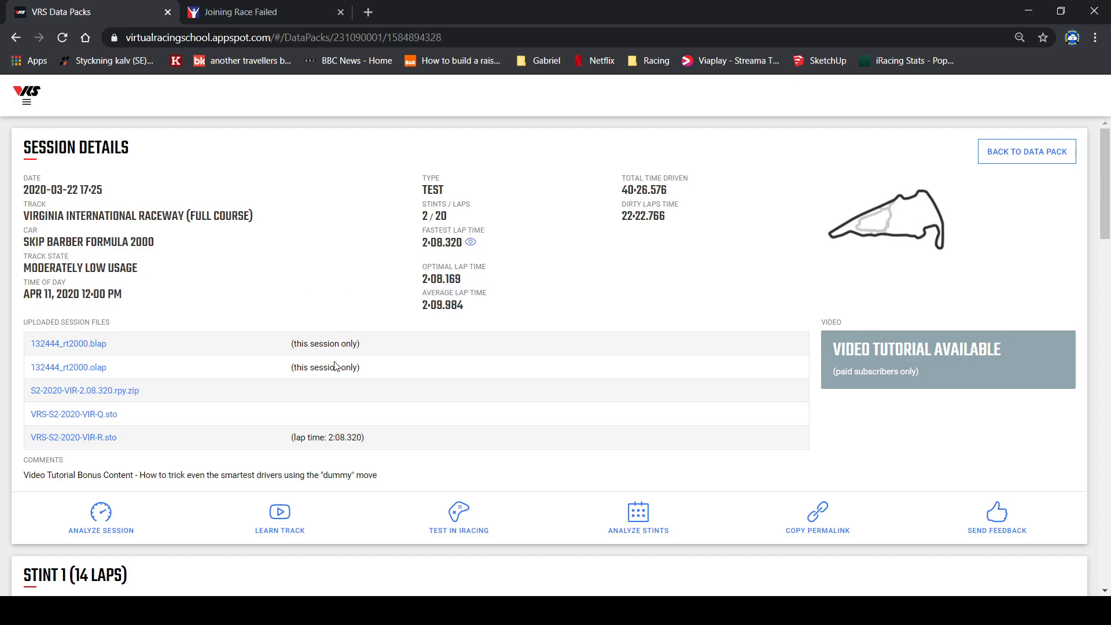
mouse_move(74, 280)
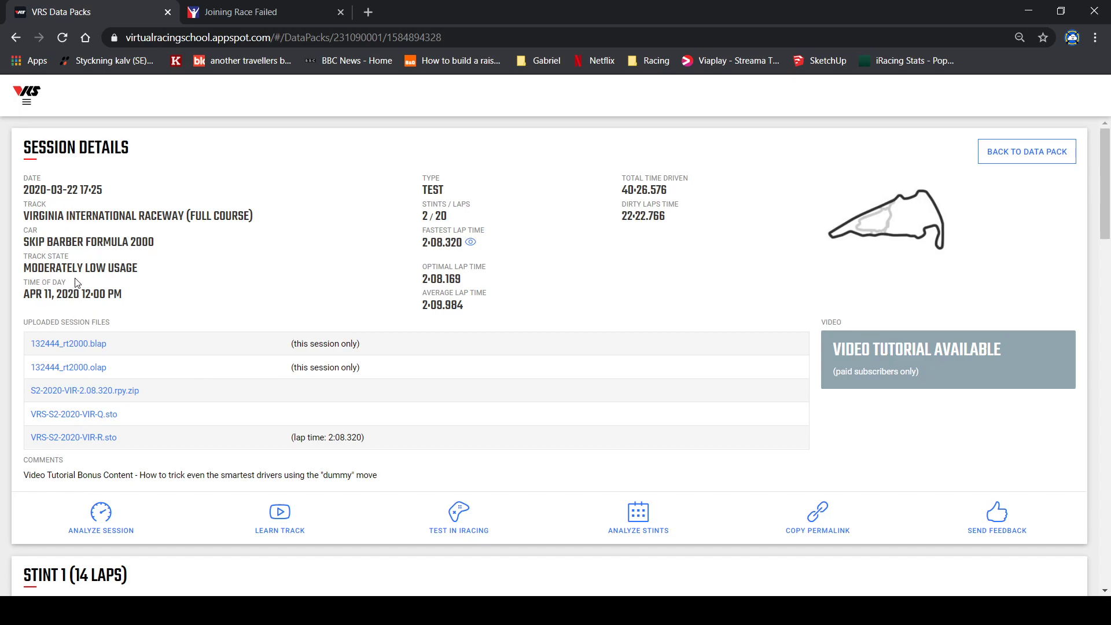
mouse_move(415, 447)
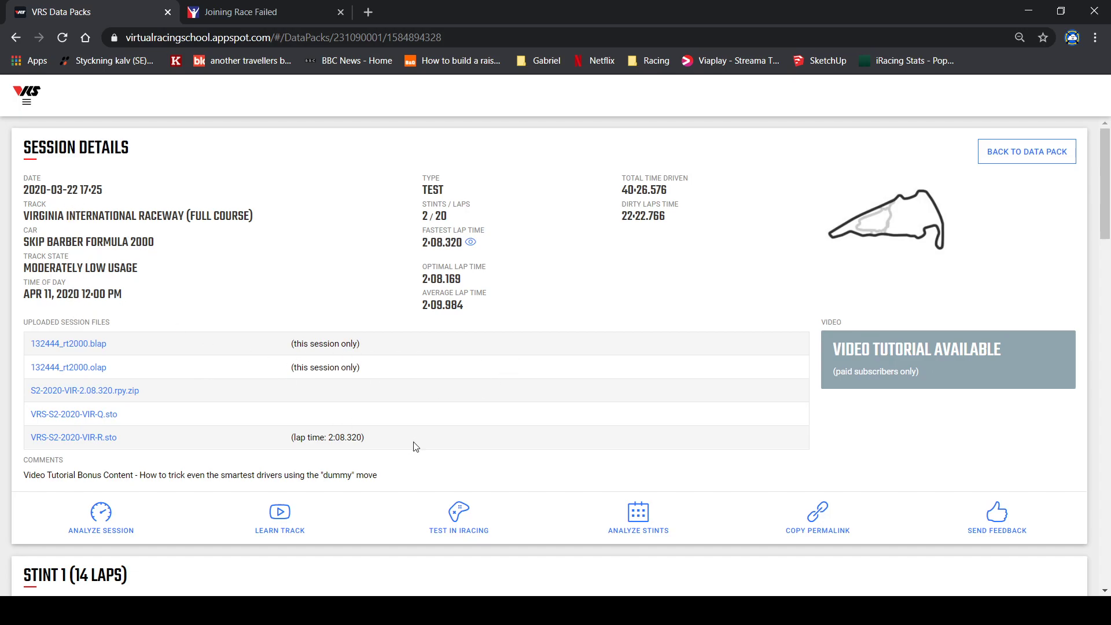
Send a Test in iRacing with the session's car, 35% track state and clear skies
click(458, 517)
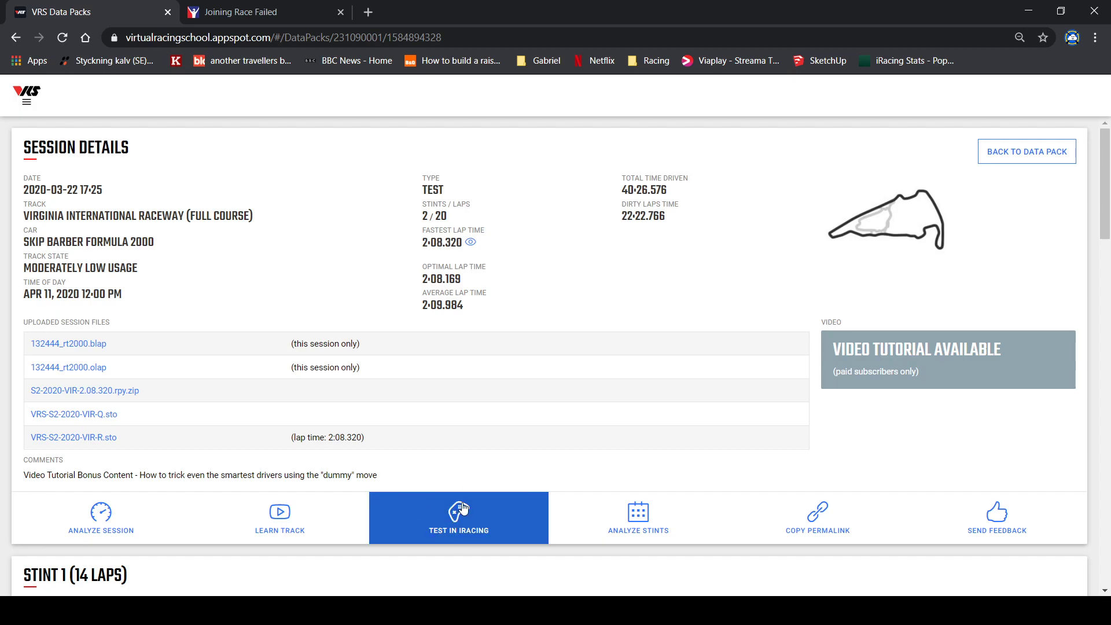
click(458, 517)
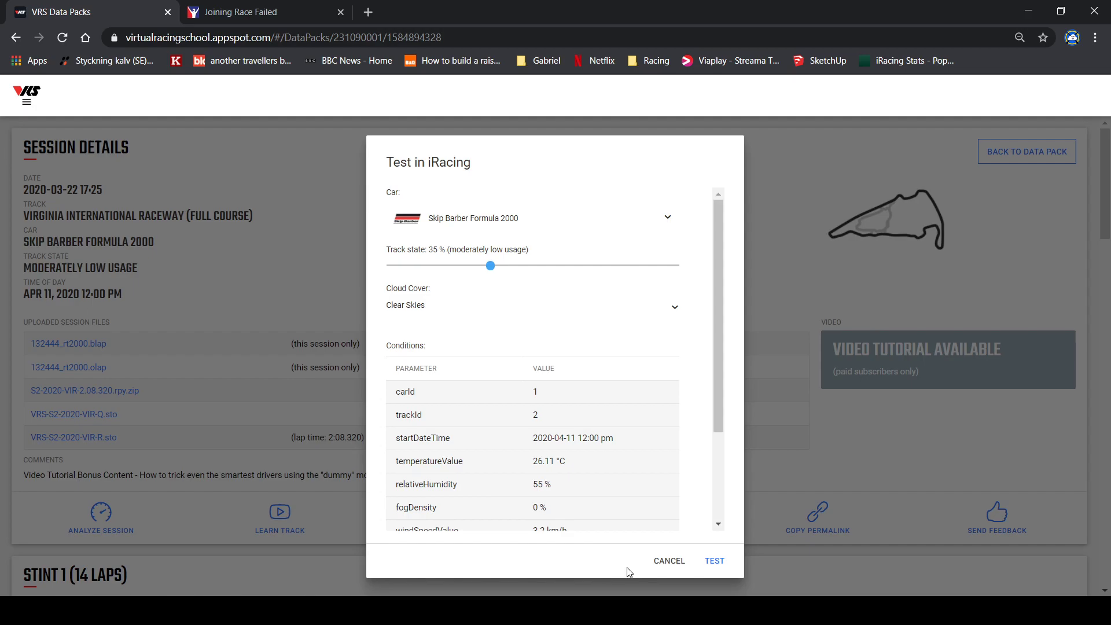
click(714, 560)
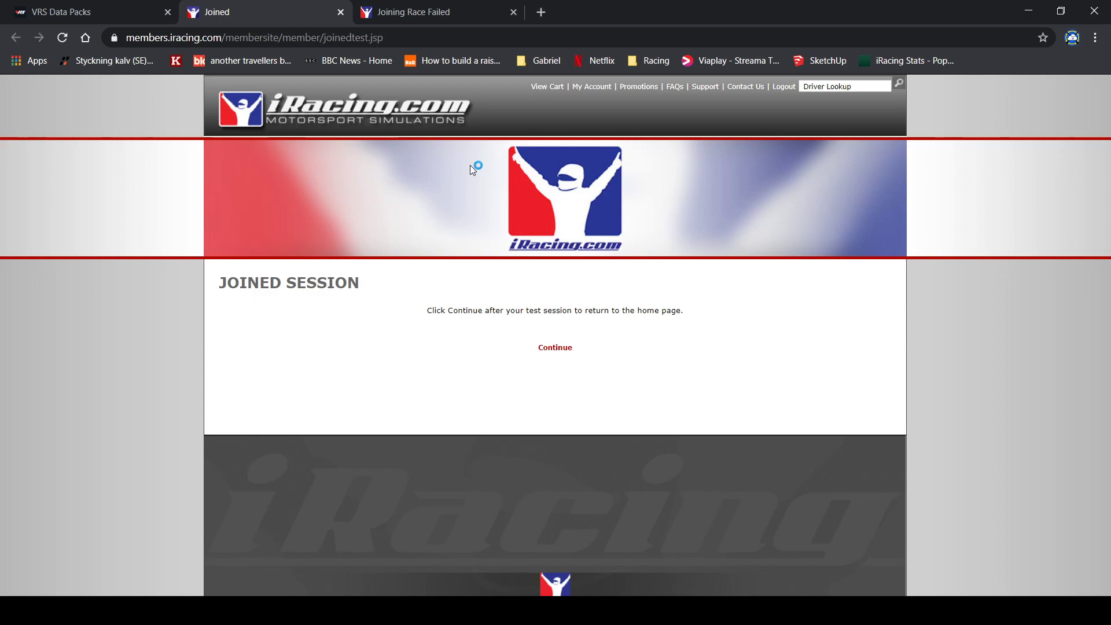
mouse_move(655, 217)
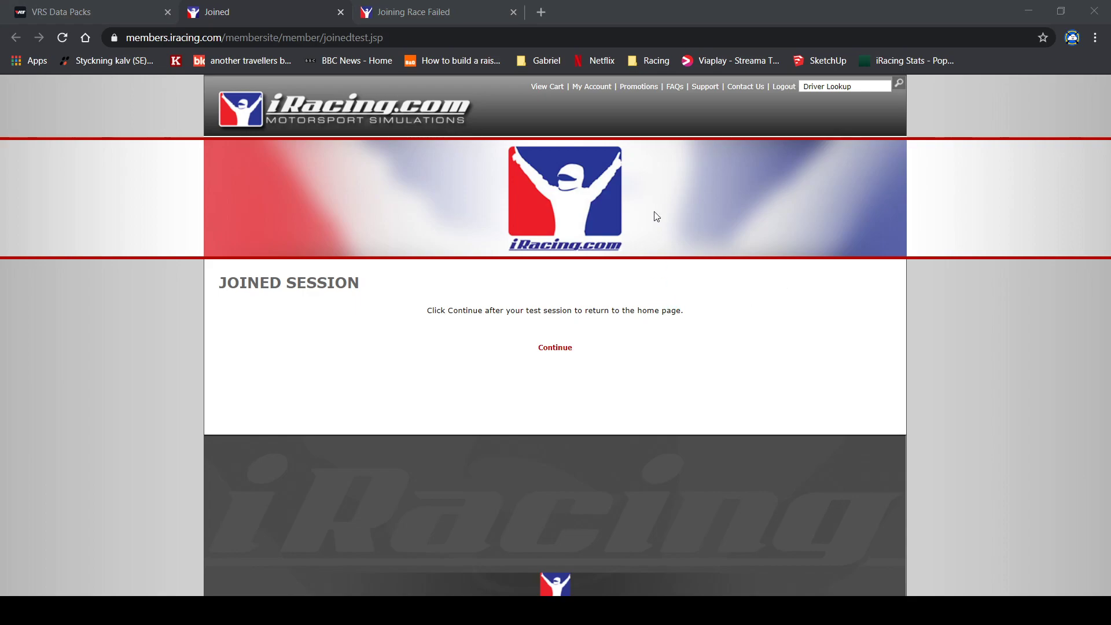
mouse_move(664, 358)
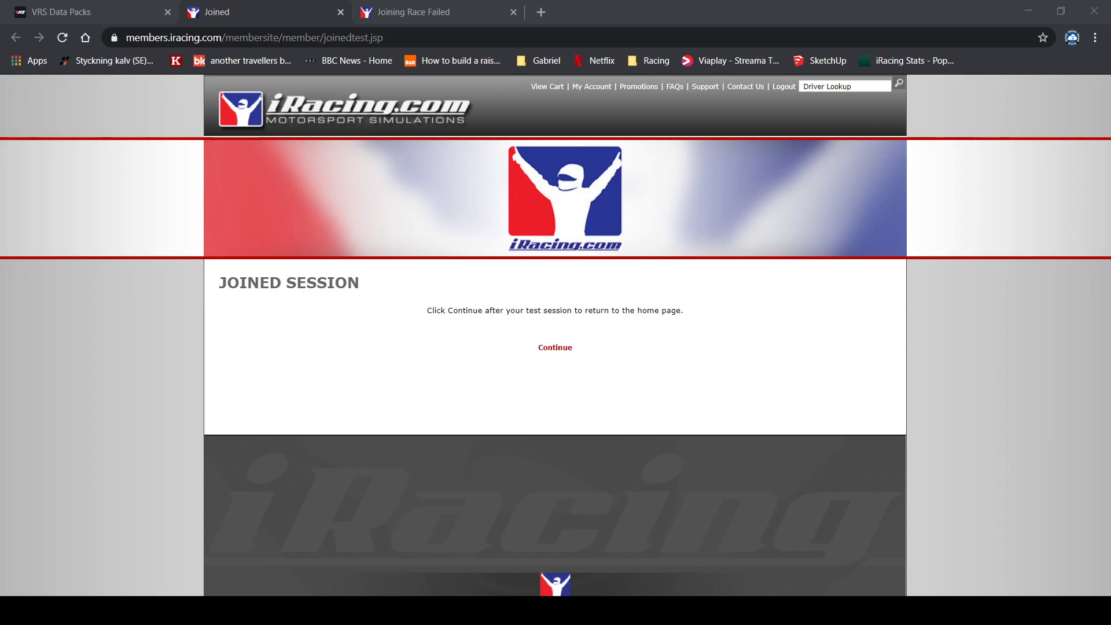
mouse_move(379, 507)
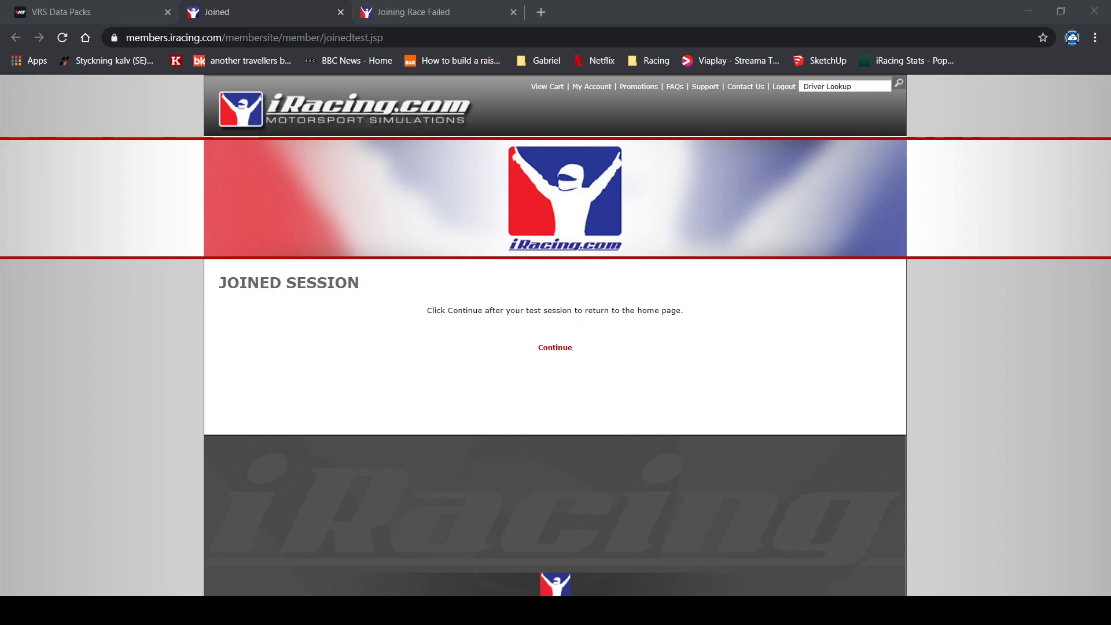
mouse_move(487, 569)
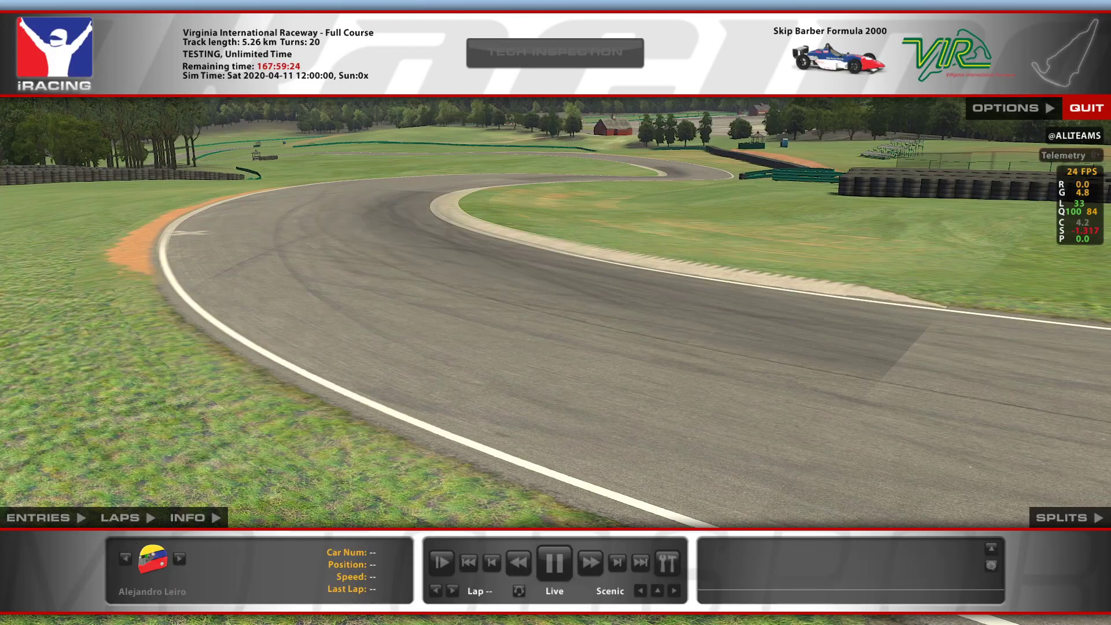
Show the session's race and weather information panel in the simulator
click(554, 52)
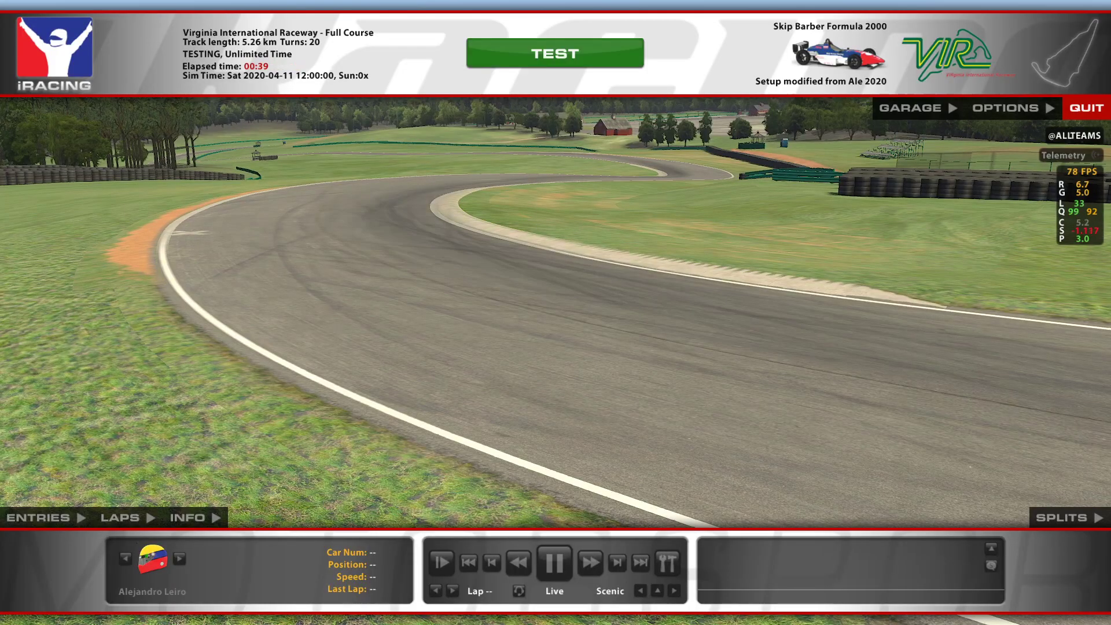
click(188, 517)
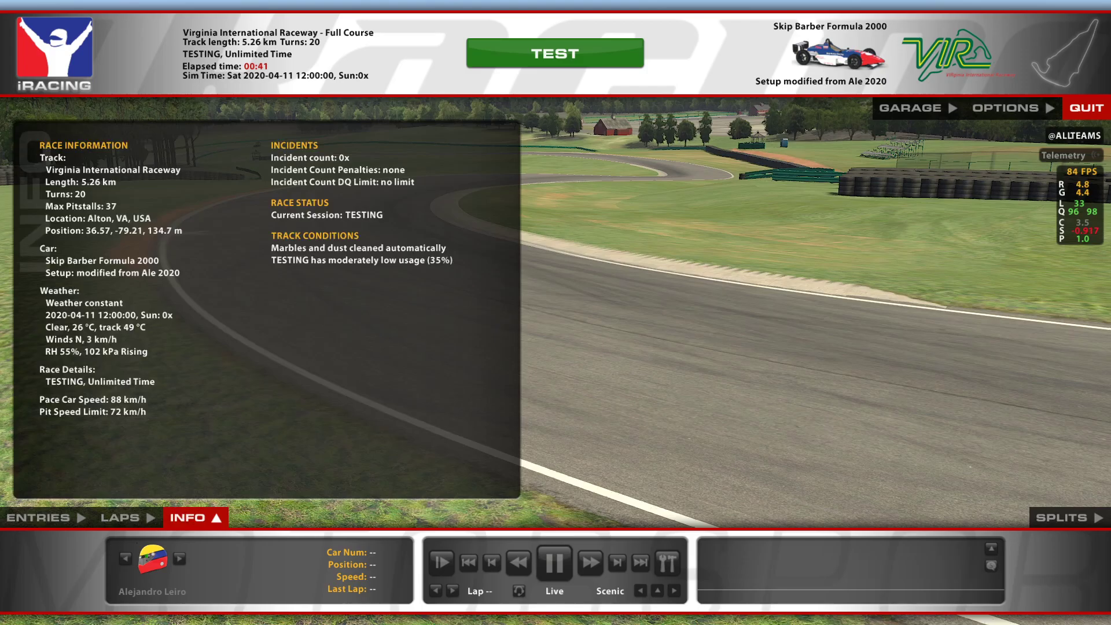